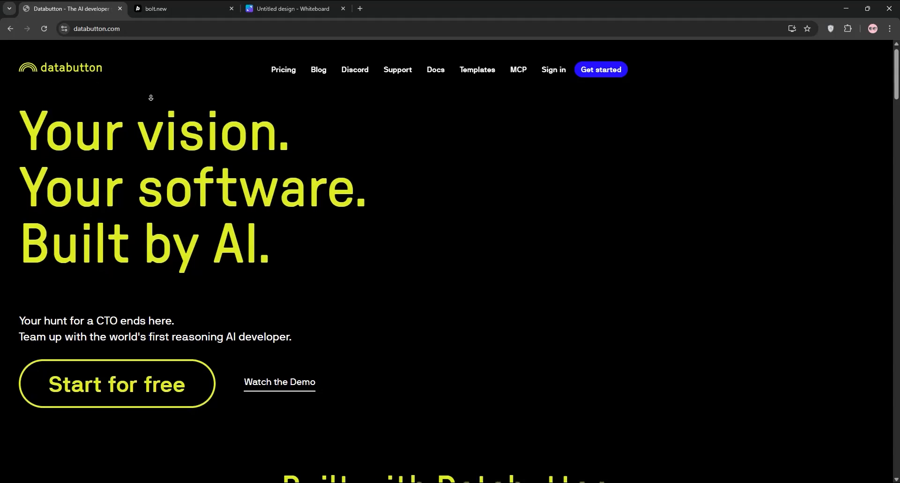
Scroll the databutton.com homepage from the hero through features, pricing and FAQ to the footer.
{"action": "scroll", "scroll_direction": "down", "scroll_amount": 3}
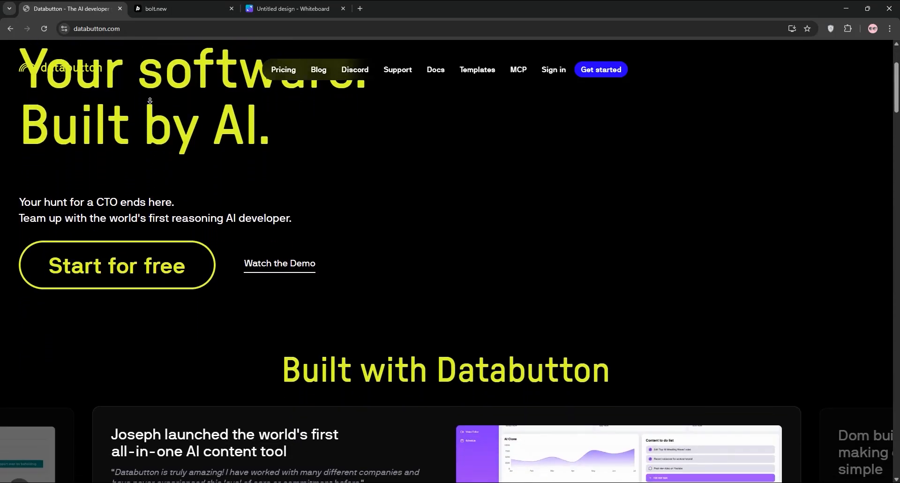
{"action": "scroll", "scroll_direction": "down", "scroll_amount": 3}
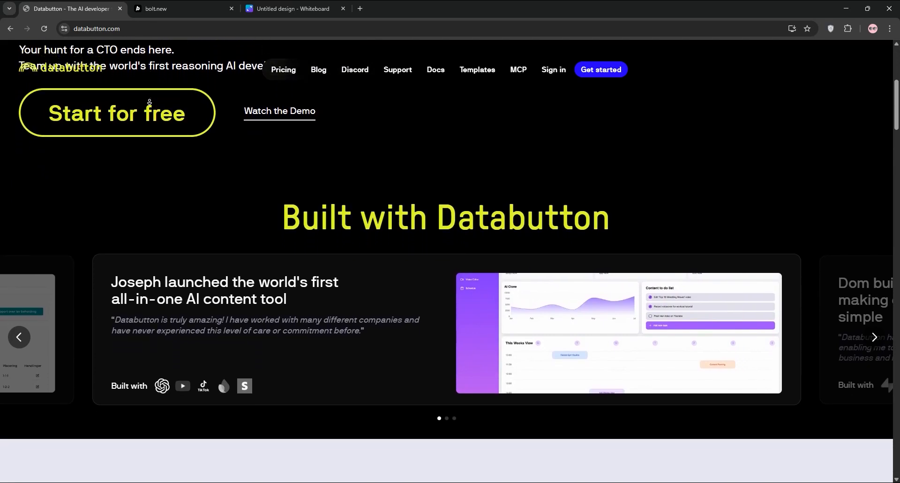
{"action": "scroll", "scroll_direction": "down", "scroll_amount": 3}
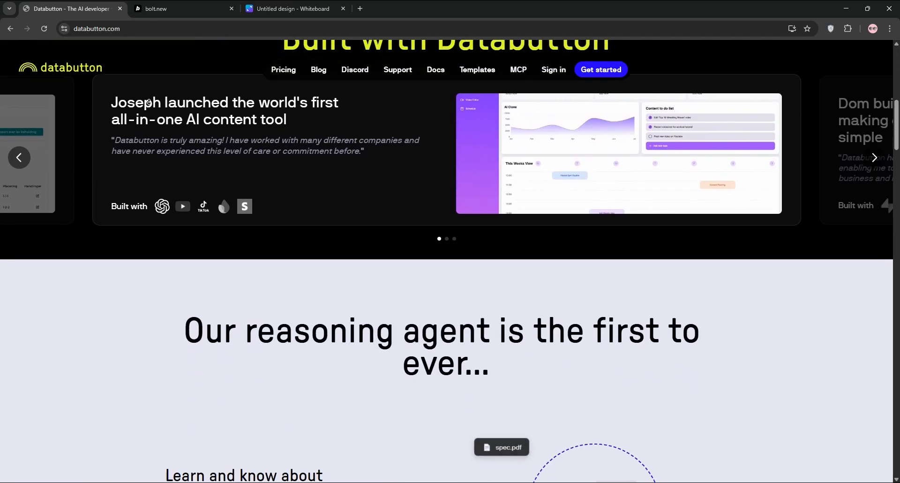
{"action": "scroll", "scroll_direction": "down", "scroll_amount": 3}
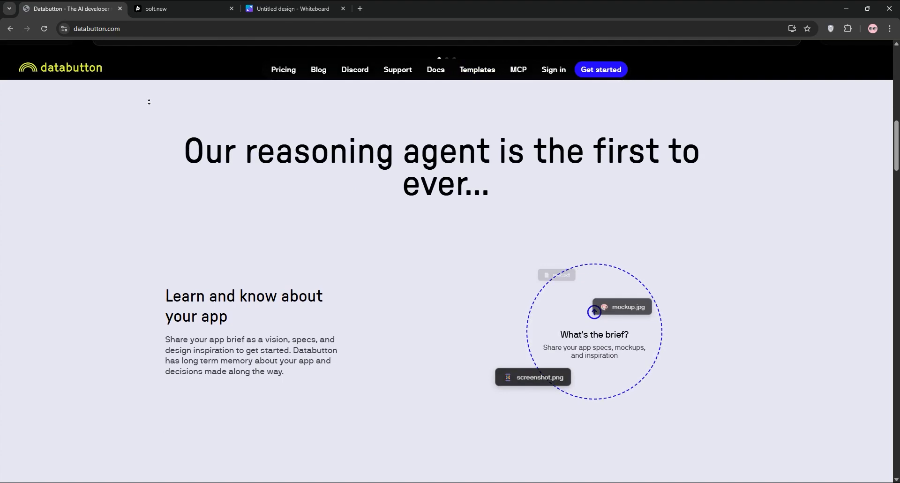
{"action": "scroll", "scroll_direction": "down", "scroll_amount": 3}
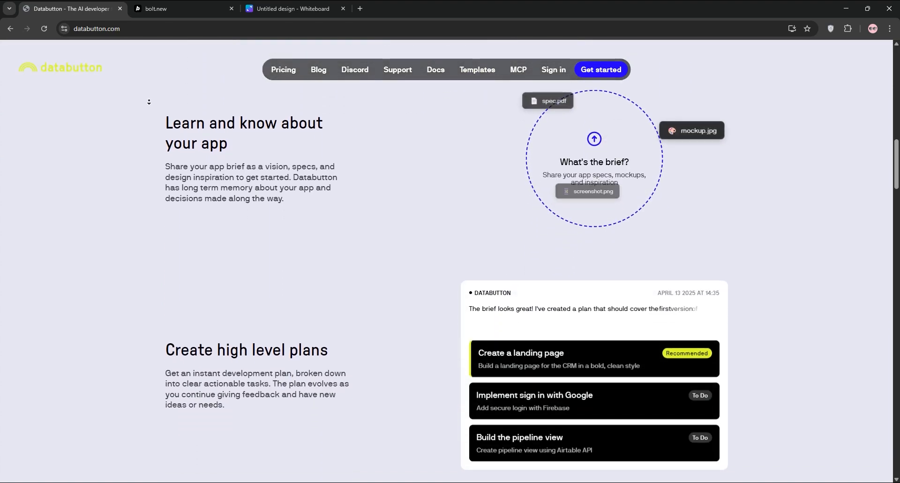
{"action": "scroll", "scroll_direction": "down", "scroll_amount": 3}
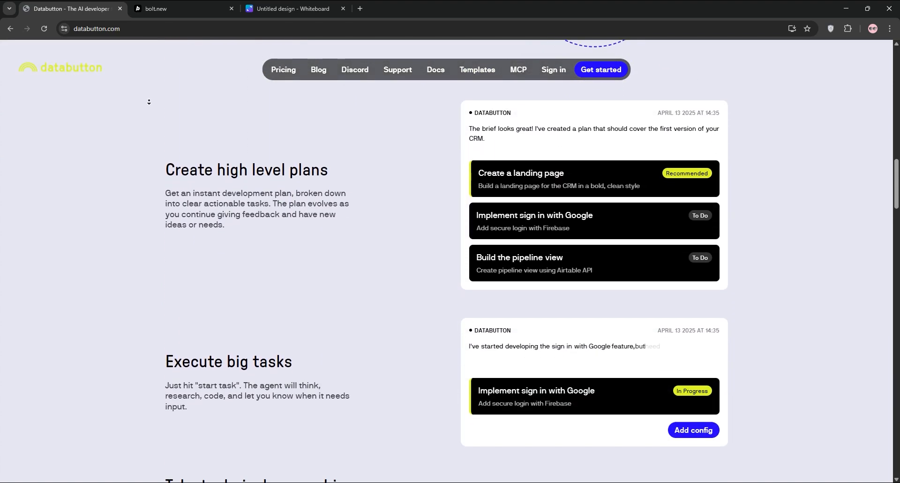
{"action": "scroll", "scroll_direction": "down", "scroll_amount": 3}
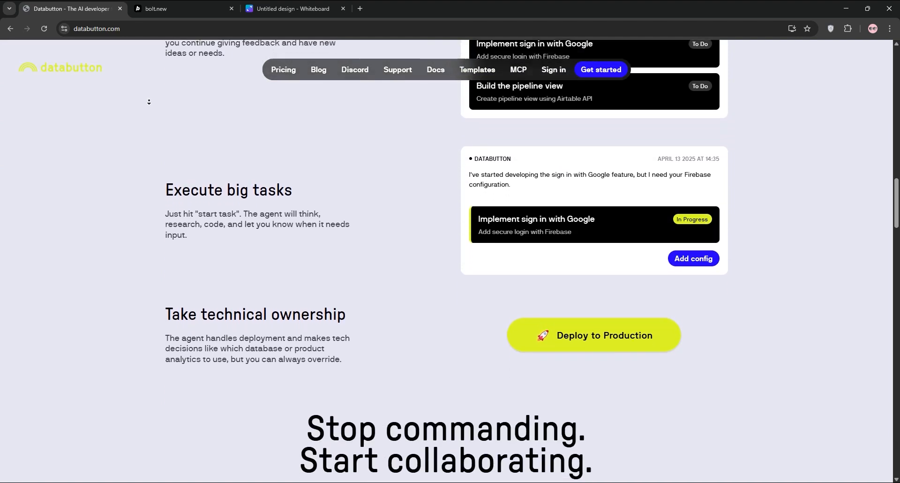
{"action": "scroll", "scroll_direction": "down", "scroll_amount": 3}
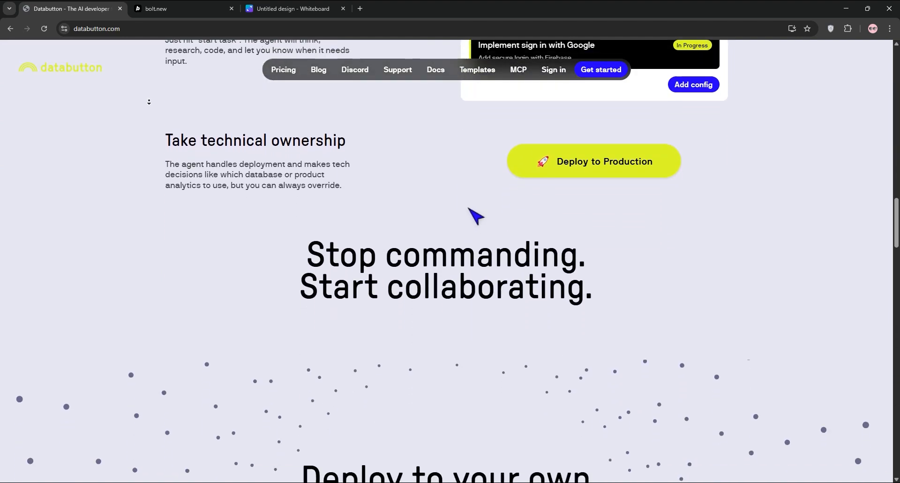
{"action": "scroll", "scroll_direction": "down", "scroll_amount": 3}
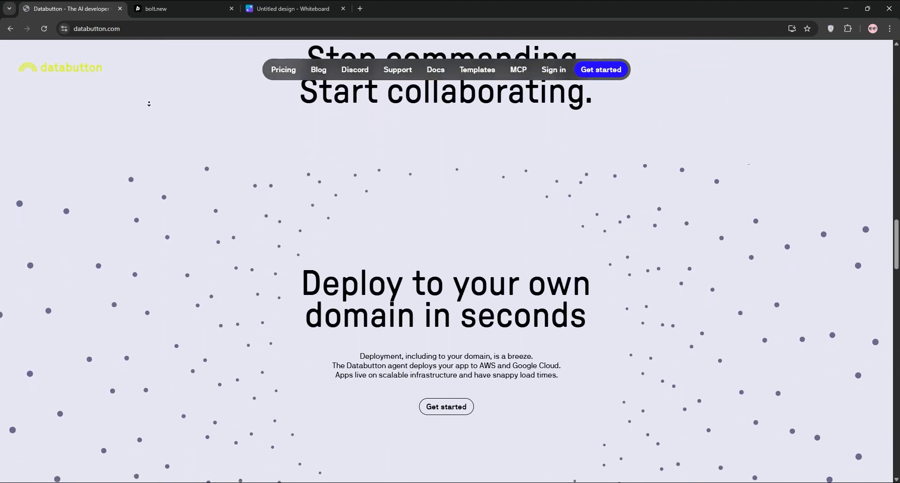
{"action": "scroll", "scroll_direction": "down", "scroll_amount": 3}
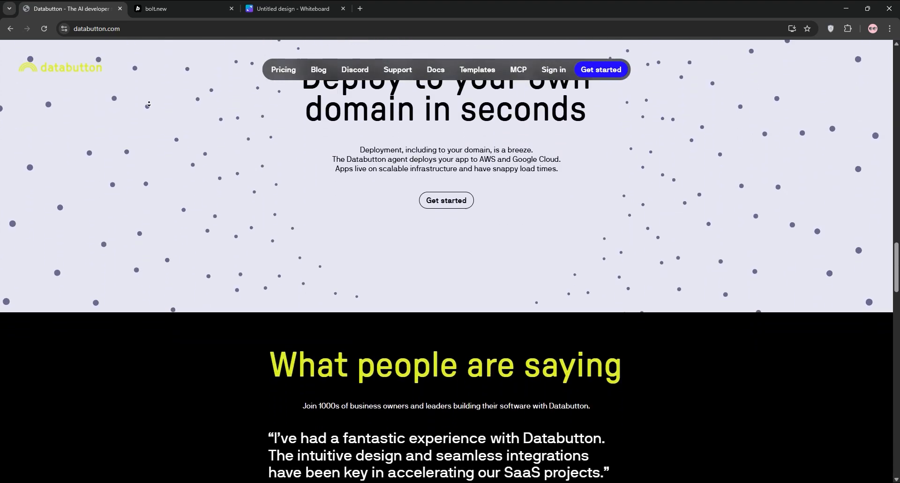
{"action": "scroll", "scroll_direction": "down", "scroll_amount": 3}
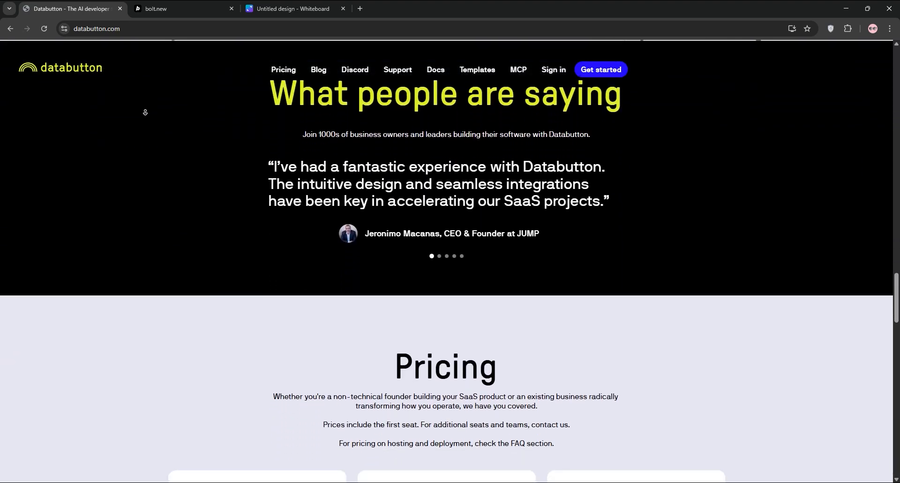
{"action": "scroll", "scroll_direction": "down", "scroll_amount": 3}
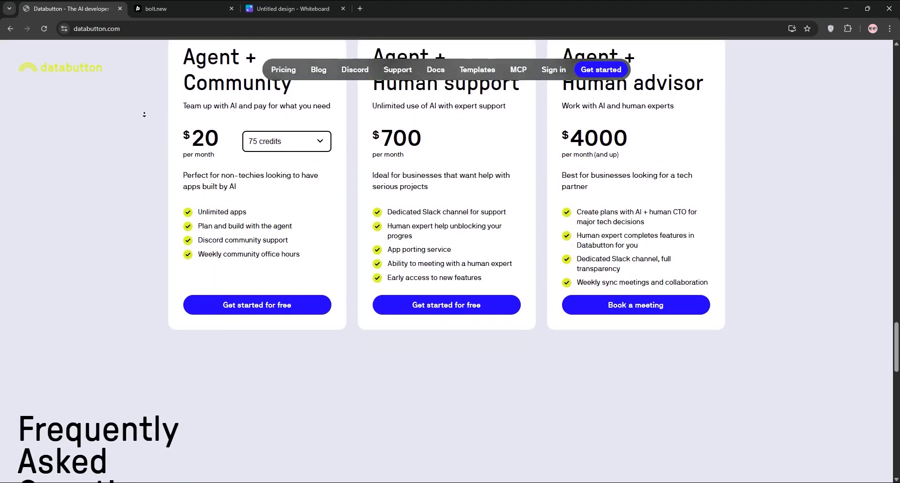
{"action": "scroll", "scroll_direction": "down", "scroll_amount": 3}
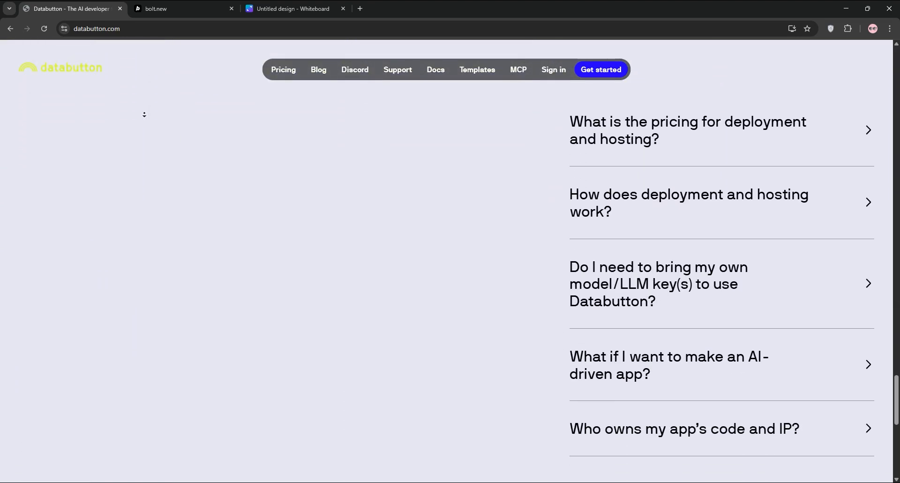
{"action": "scroll", "scroll_direction": "down", "scroll_amount": 3}
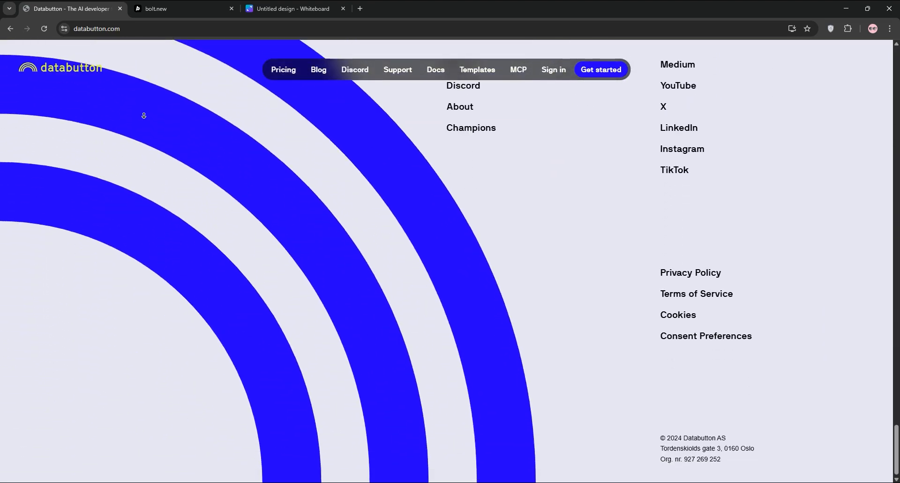
{"action": "mouse_move", "coordinate": [137, 53]}
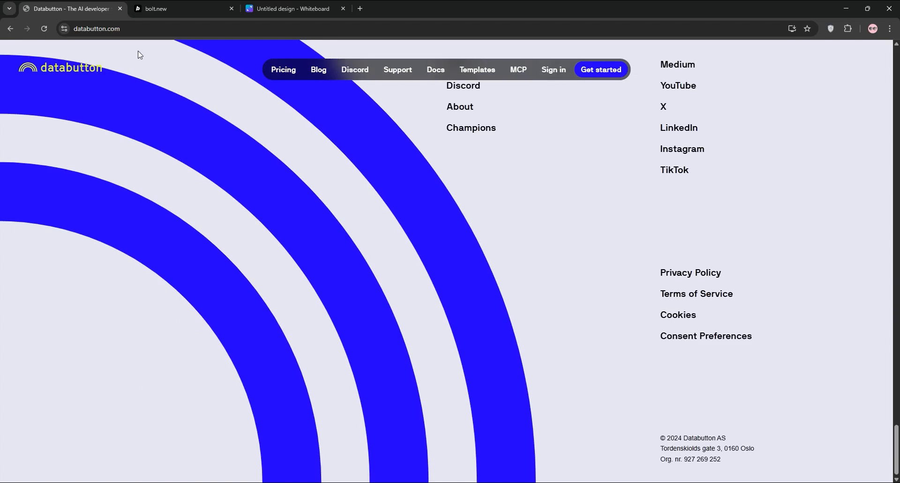
View the Bolt.new start page, then switch to the Canva 'Untitled design - Whiteboard' comparison table.
{"action": "left_click", "coordinate": [163, 8]}
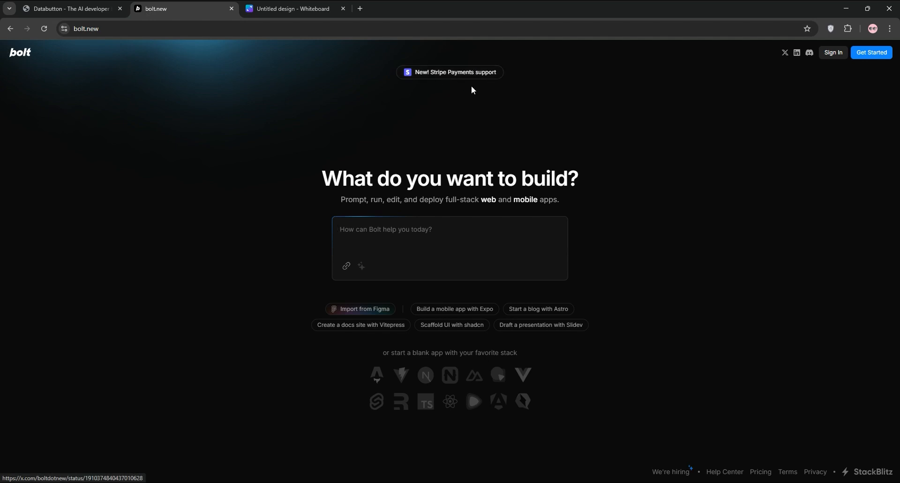
{"action": "mouse_move", "coordinate": [3, 82]}
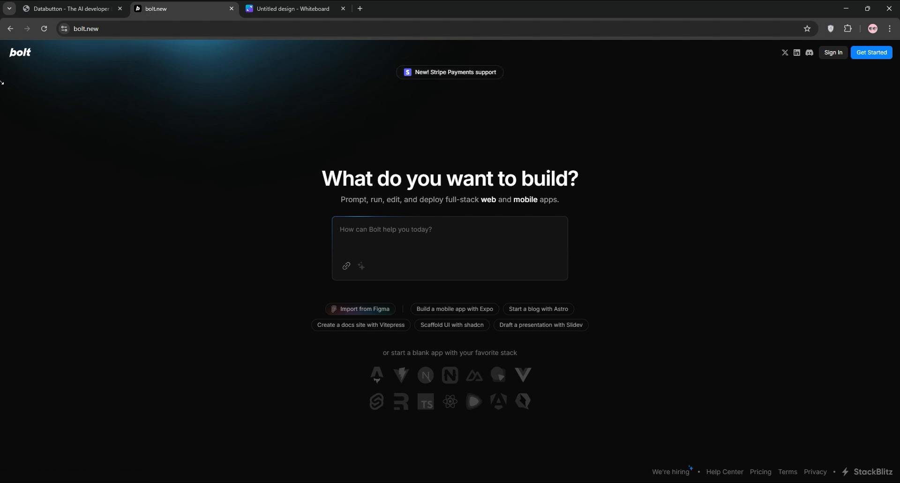
{"action": "mouse_move", "coordinate": [323, 170]}
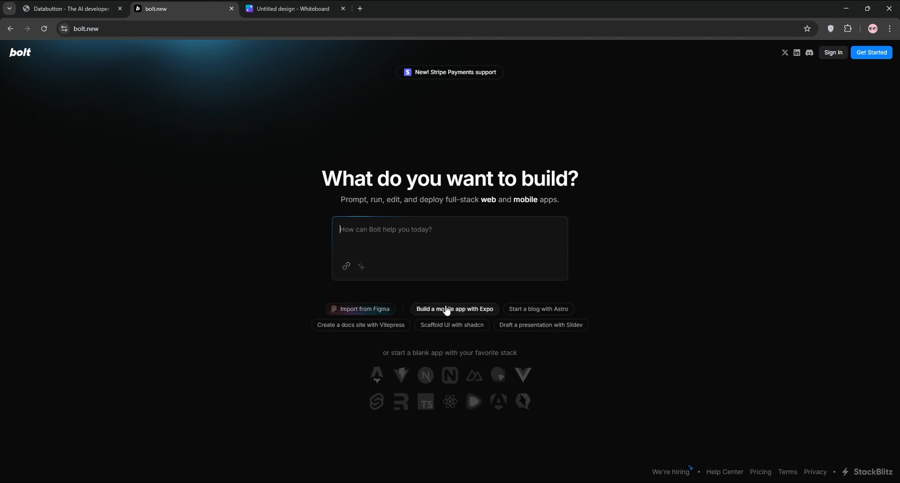
{"action": "mouse_move", "coordinate": [383, 367]}
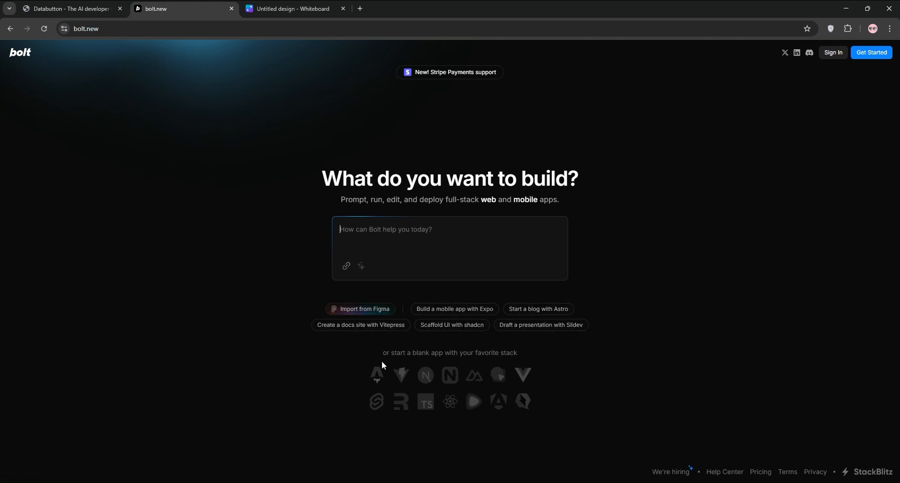
{"action": "mouse_move", "coordinate": [441, 406]}
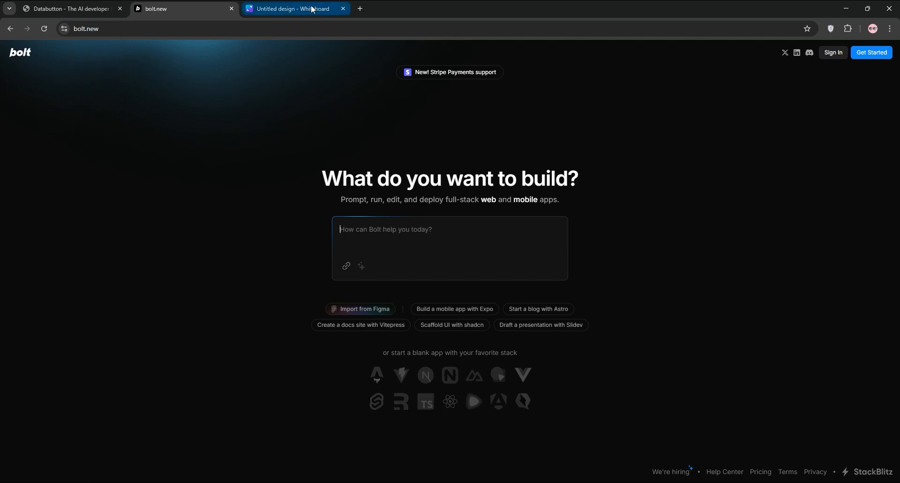
{"action": "left_click", "coordinate": [293, 8]}
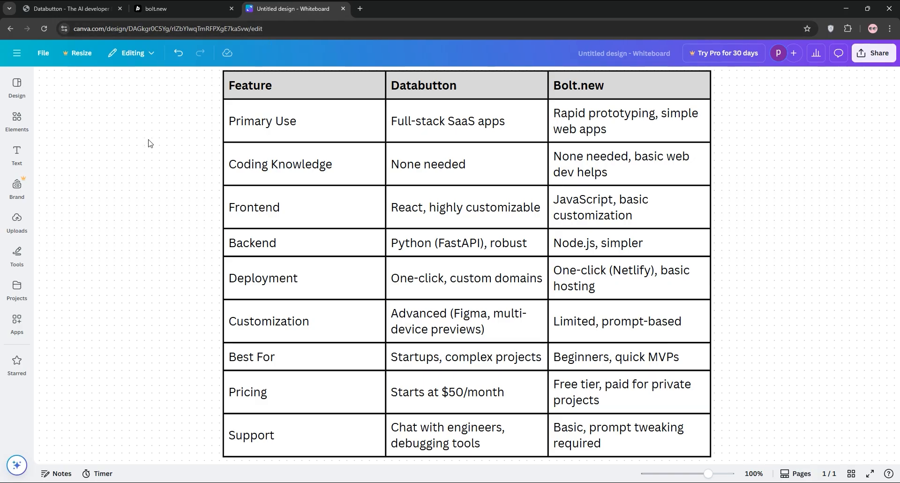